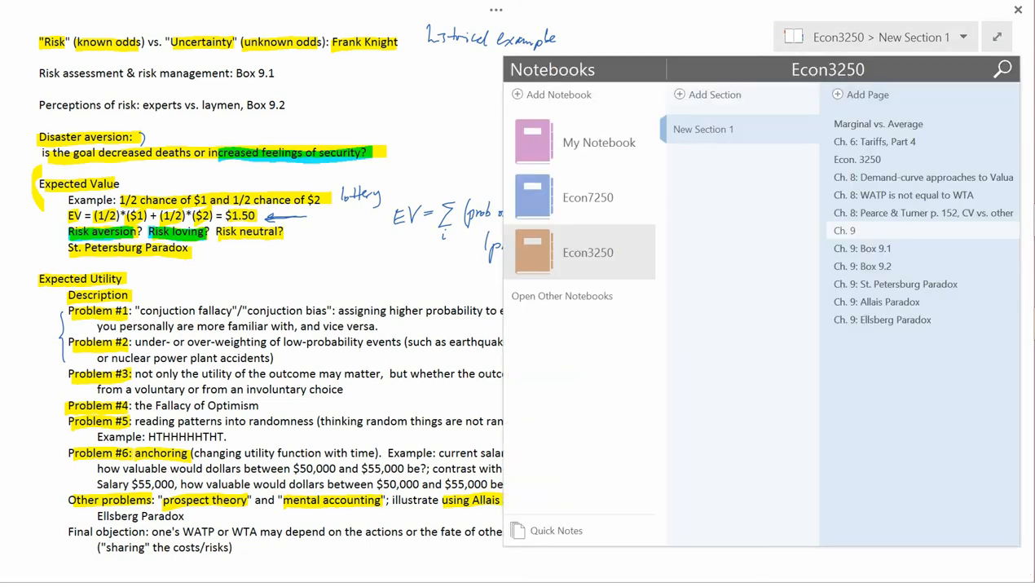
mouse_move(876, 302)
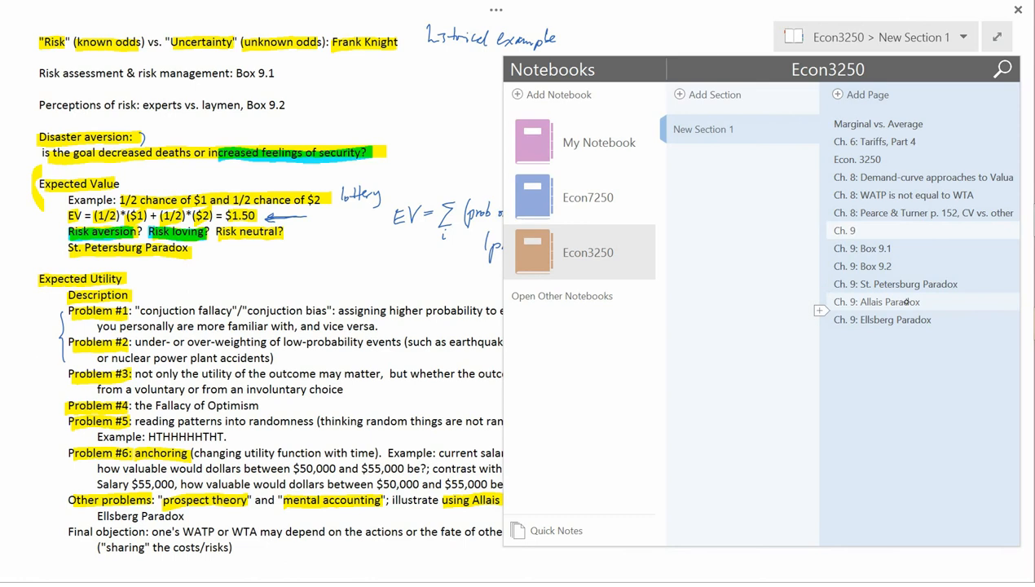
Open the 'Ch. 9: Allais Paradox' page with the textbook excerpt.
left_click(876, 301)
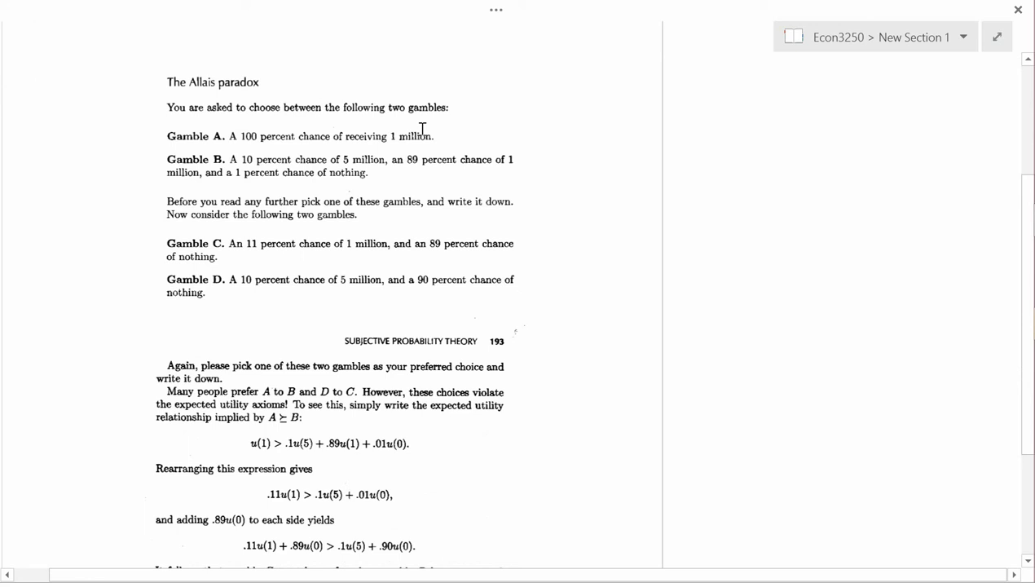
scroll("down", 3)
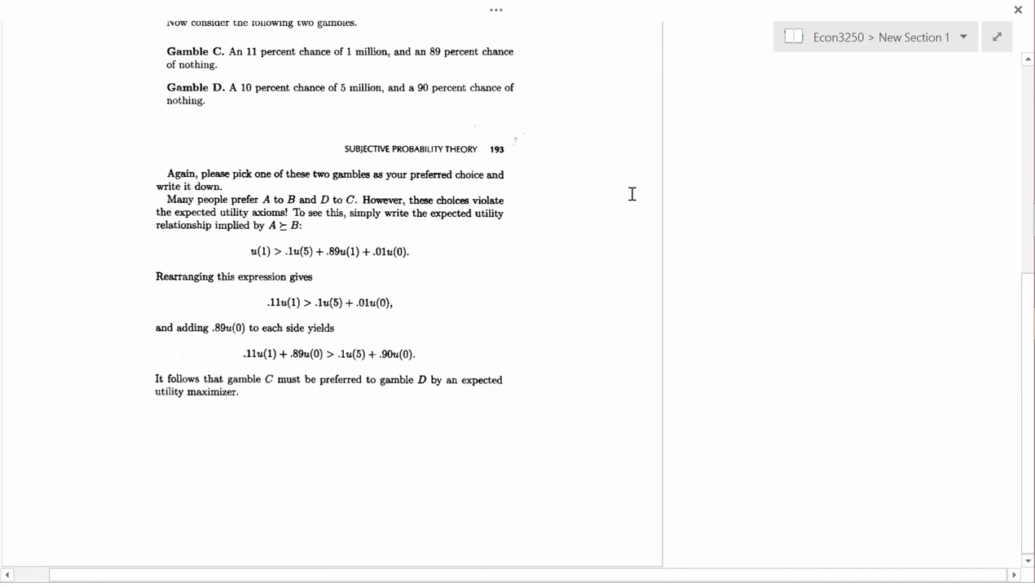
scroll("up", 3)
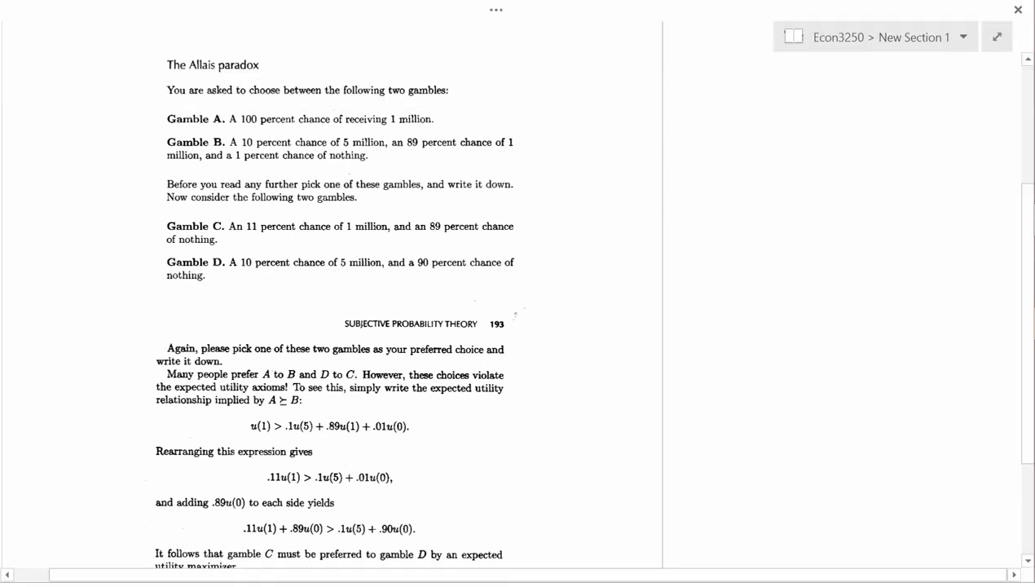
Highlight the two-gamble choice phrase, Gamble B's 10% of 5 million, and Gamble C's odds.
left_click_drag(255, 90, 403, 90)
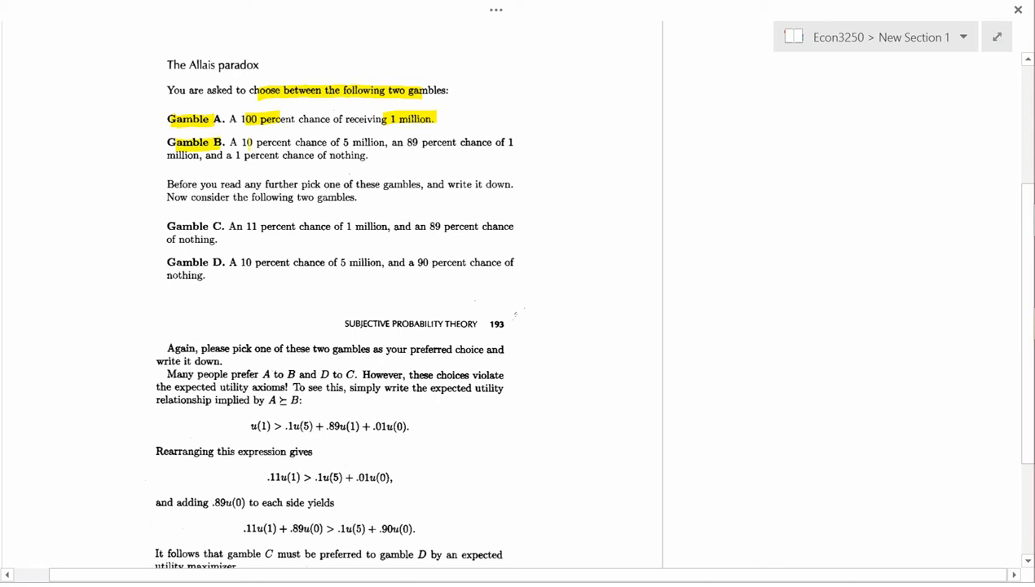
left_click_drag(240, 142, 380, 142)
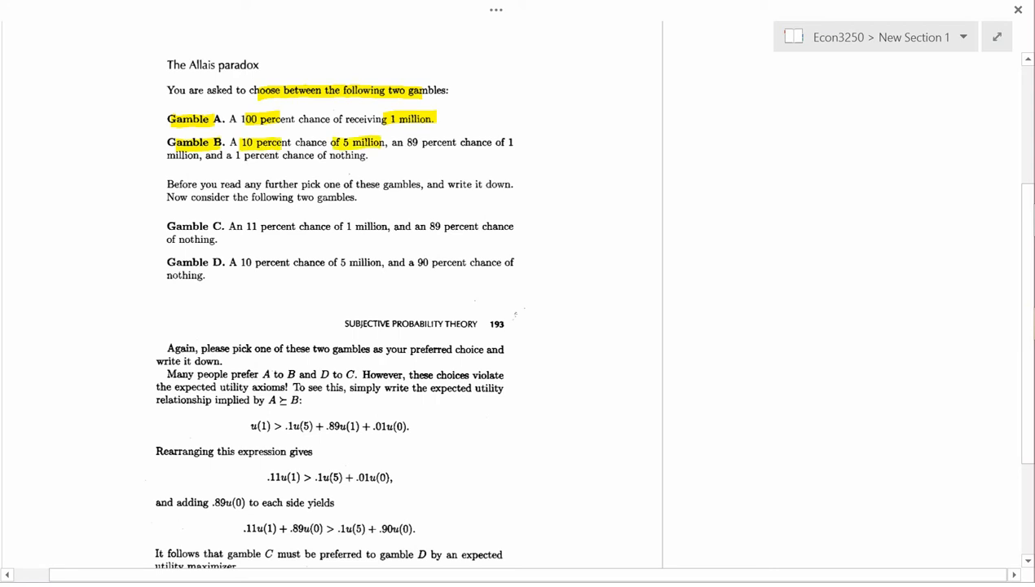
left_click_drag(406, 142, 513, 142)
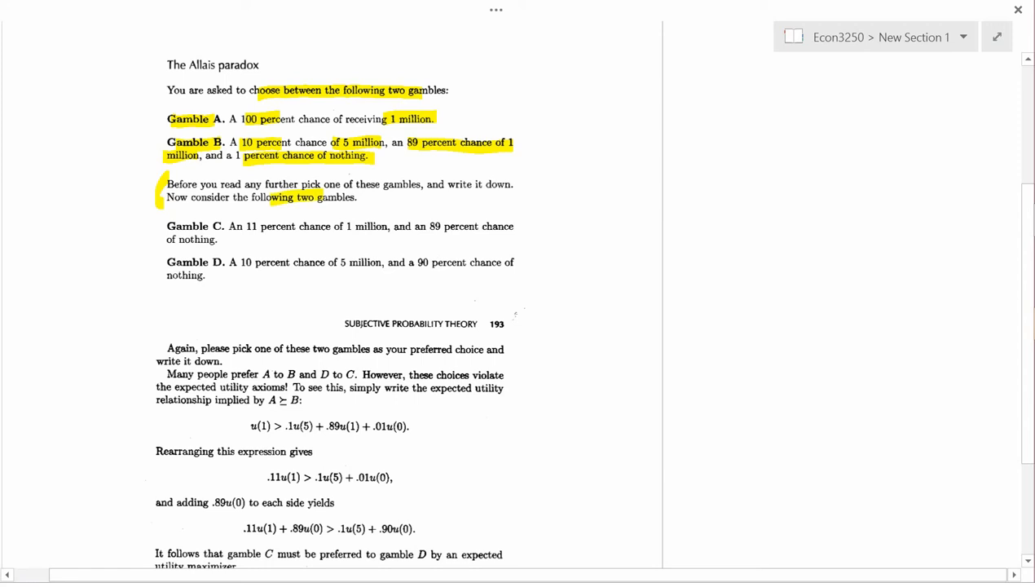
left_click_drag(246, 225, 342, 225)
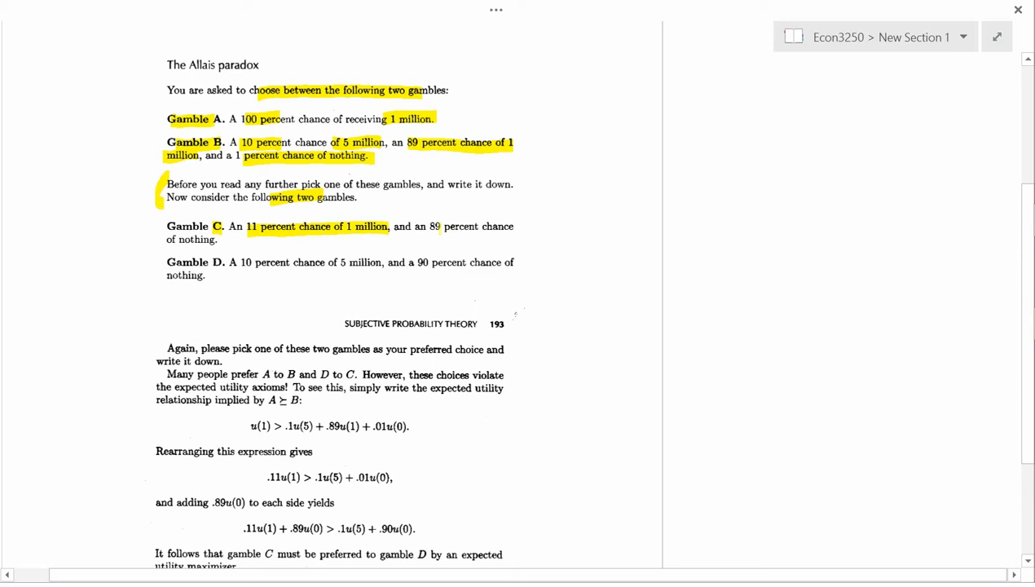
left_click_drag(440, 227, 216, 239)
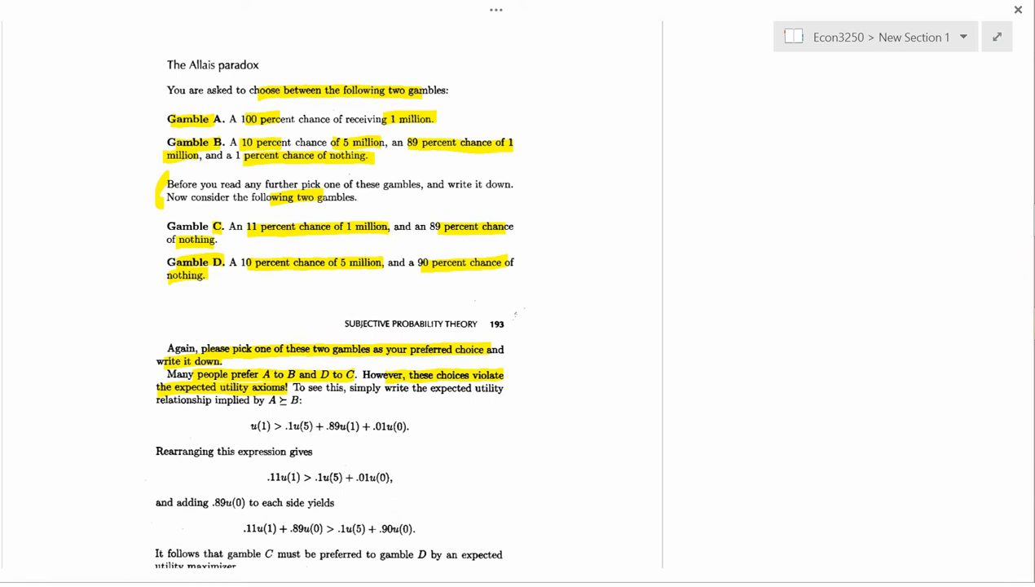
Scroll down through the Allais excerpt and back up to its beginning.
scroll("down", 3)
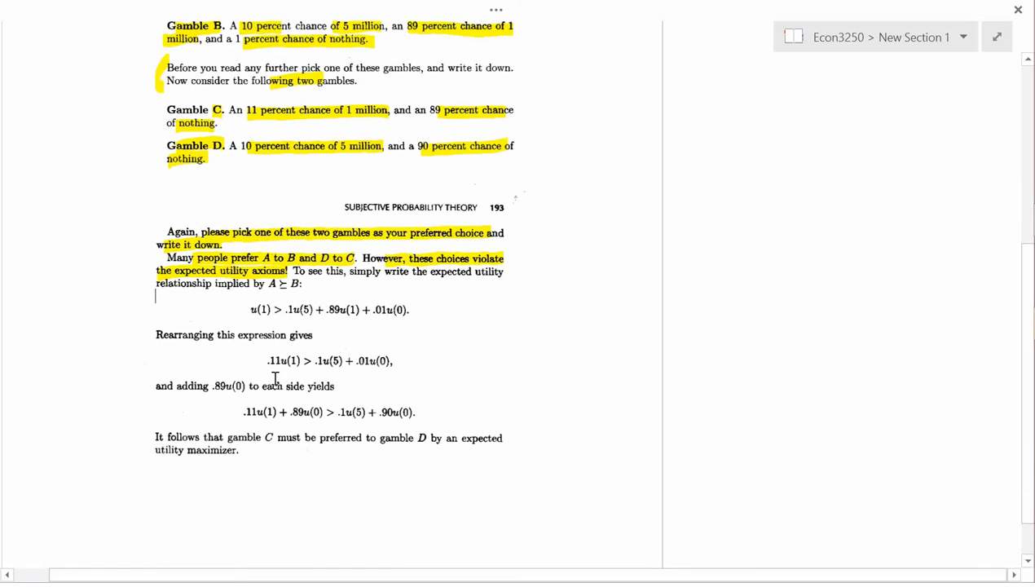
scroll("up", 3)
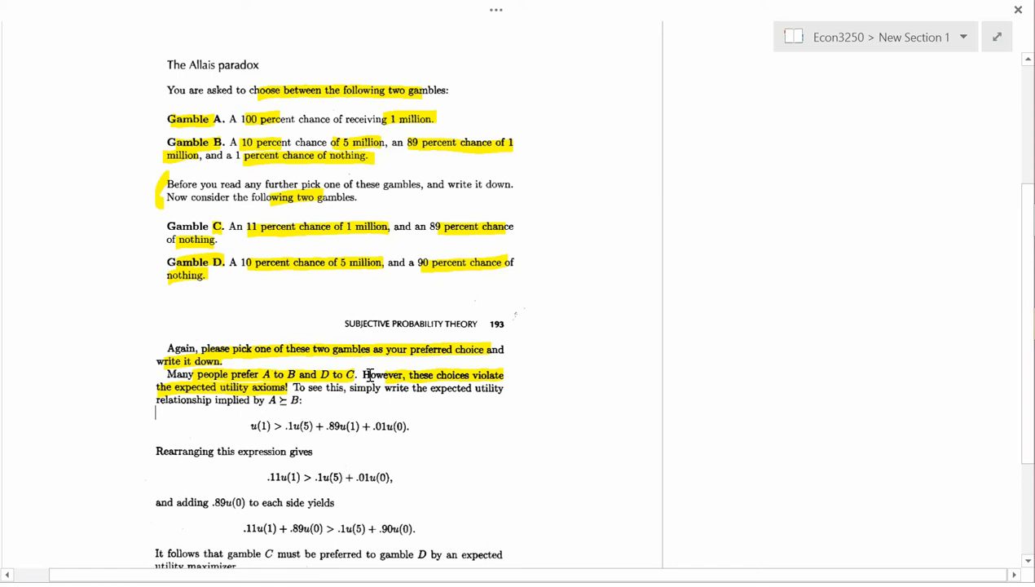
mouse_move(958, 51)
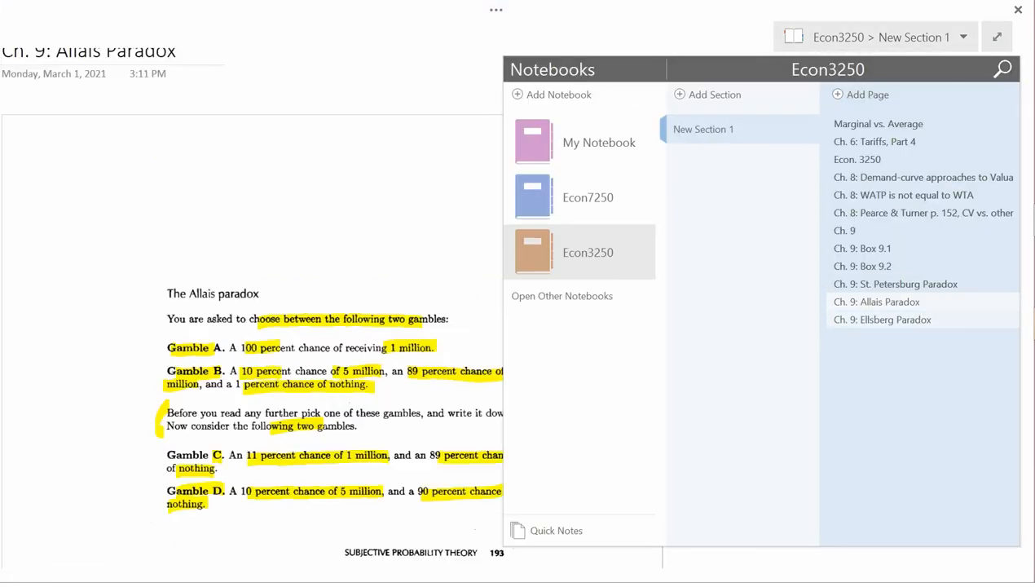
On the Ellsberg Paradox page, highlight the 300-ball urn and red balls, and line equations 11.12–11.14.
left_click(881, 318)
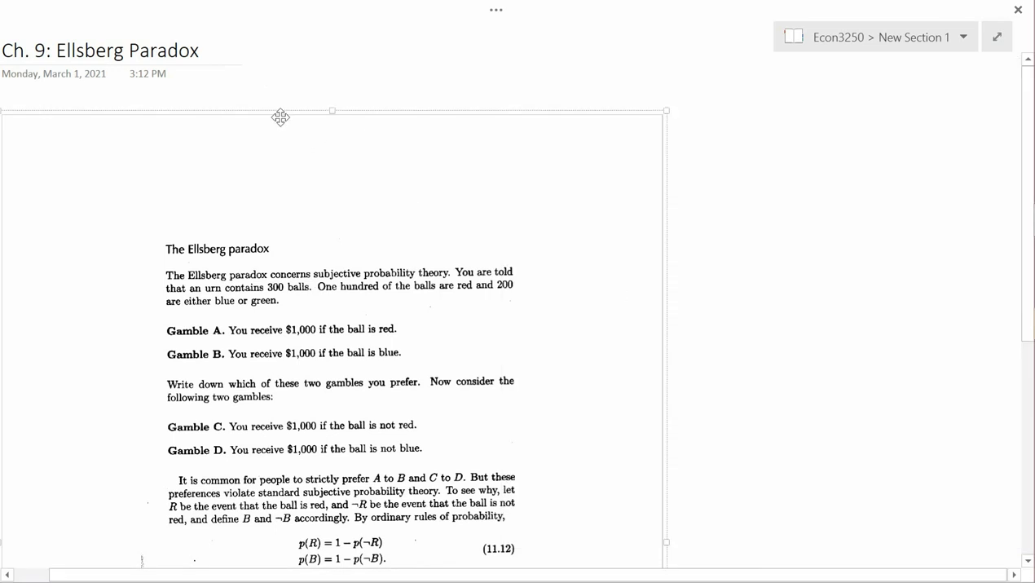
scroll("down", 3)
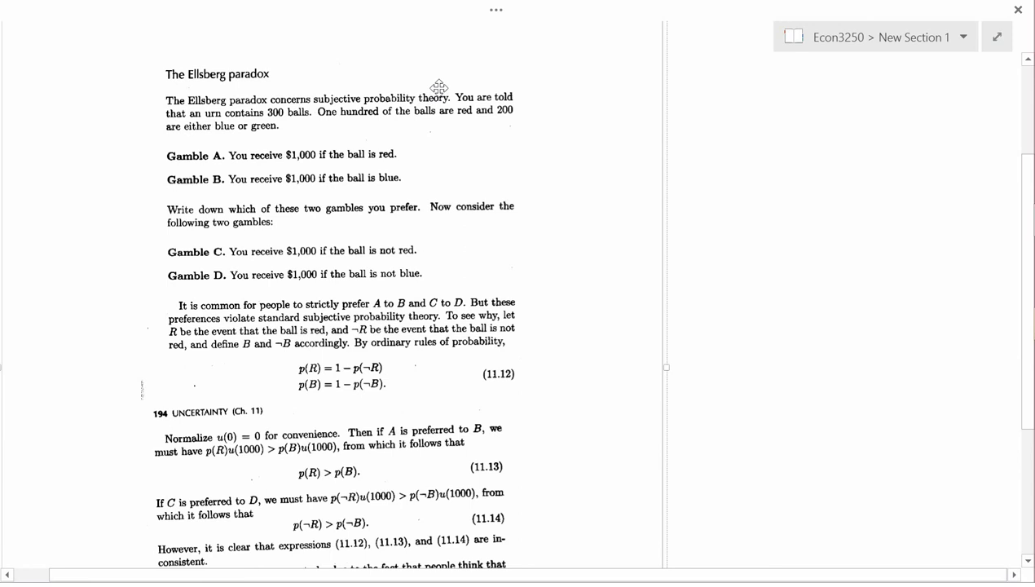
mouse_move(462, 70)
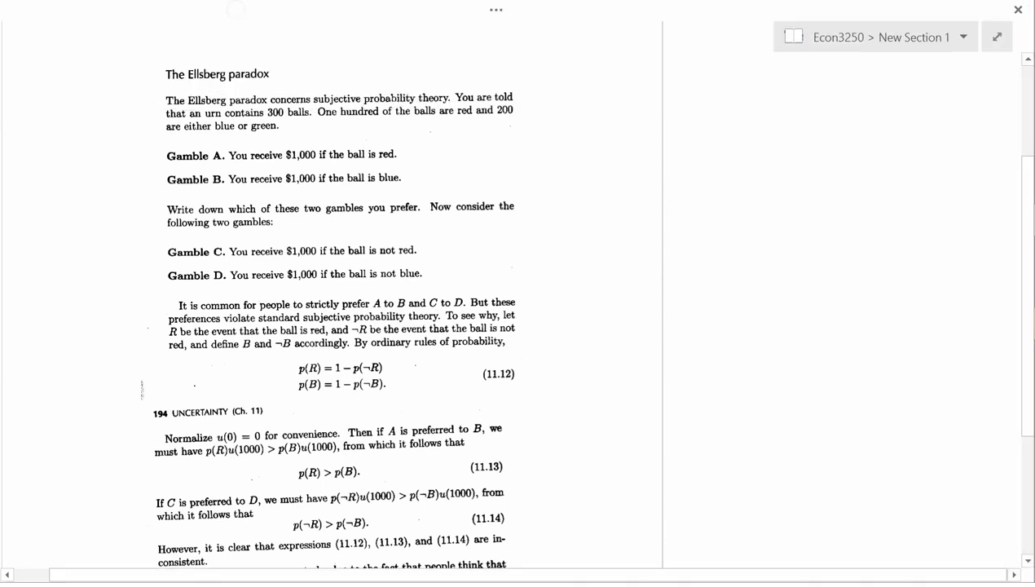
left_click_drag(206, 112, 311, 112)
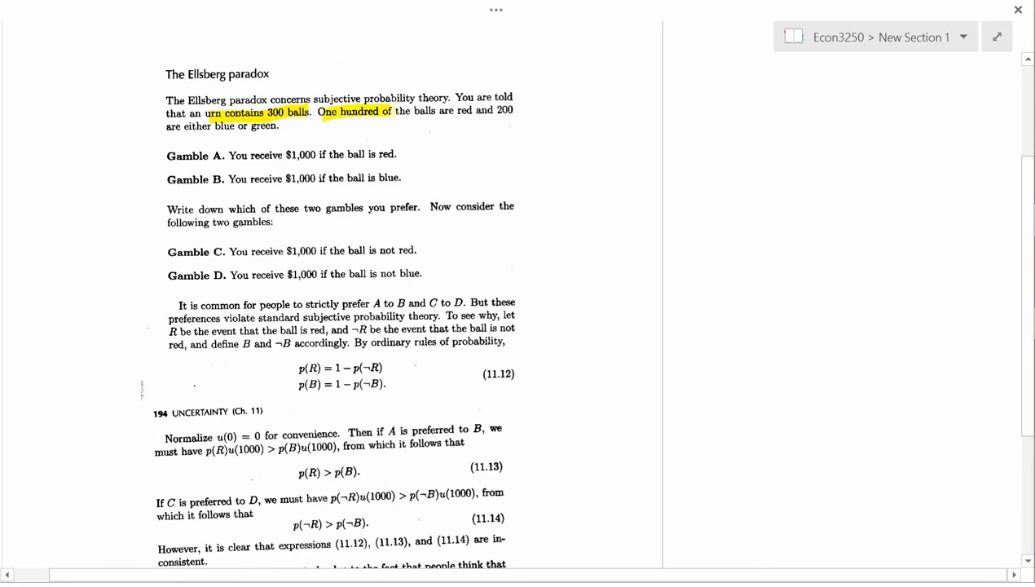
left_click_drag(391, 111, 466, 110)
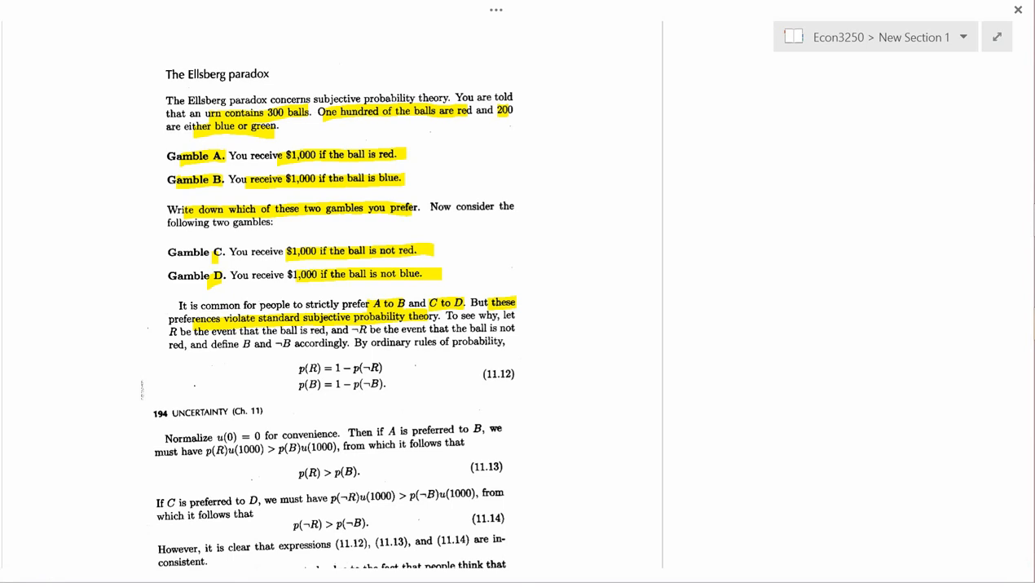
left_click_drag(546, 342, 539, 519)
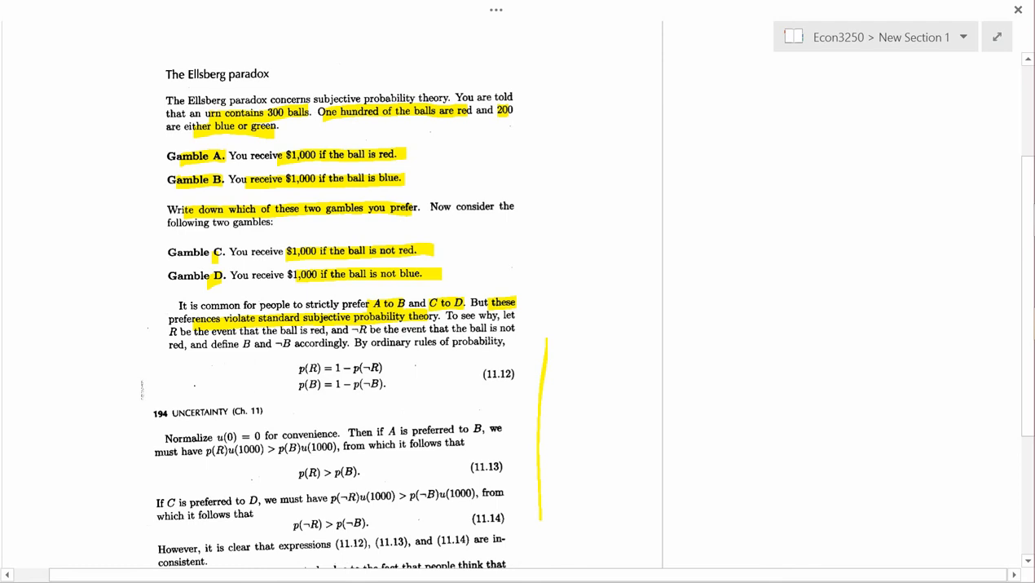
Scroll down and draw a yellow bracket beside the closing paragraph about the paradoxes.
scroll("down", 3)
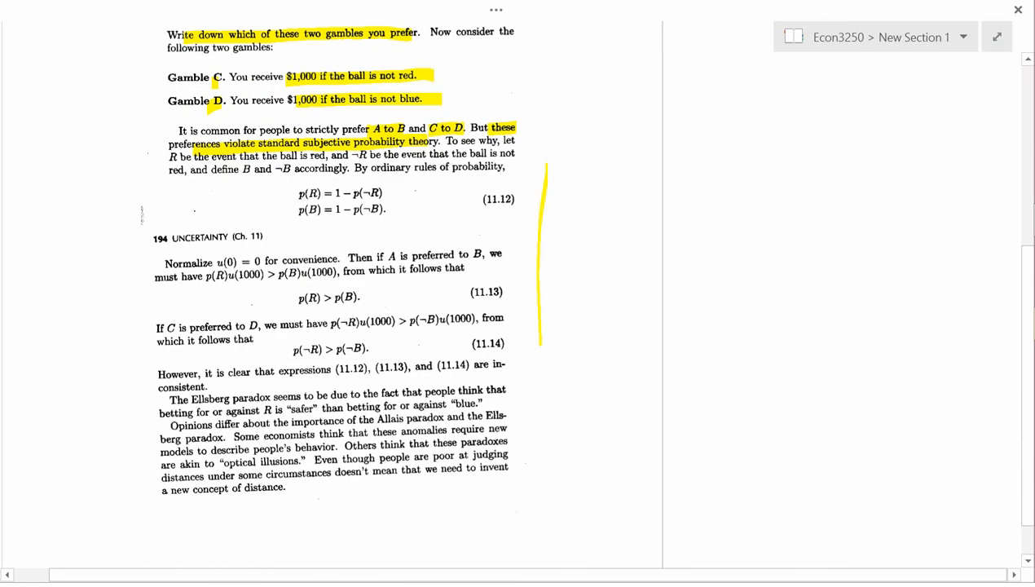
mouse_move(565, 399)
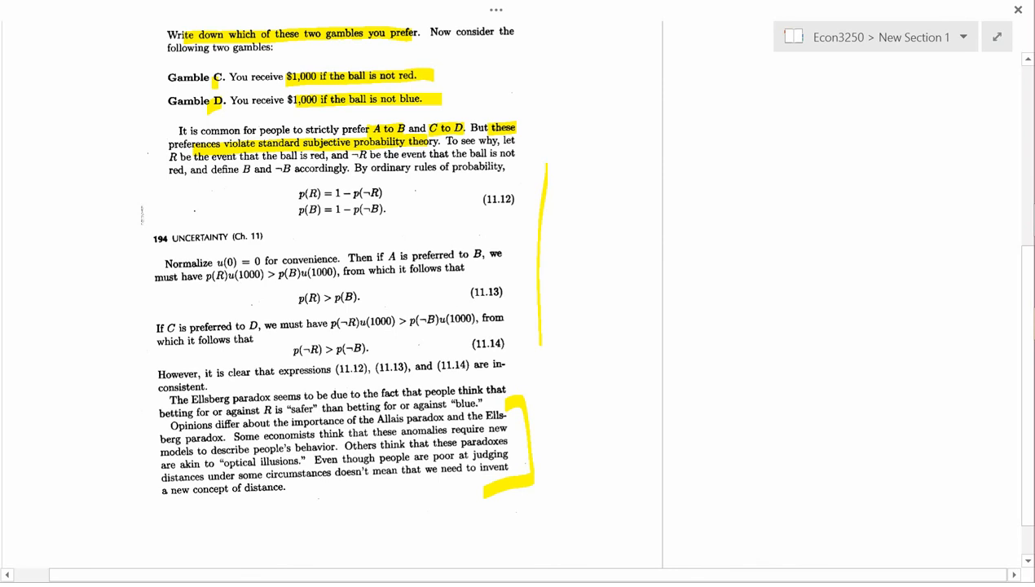
left_click_drag(163, 423, 159, 504)
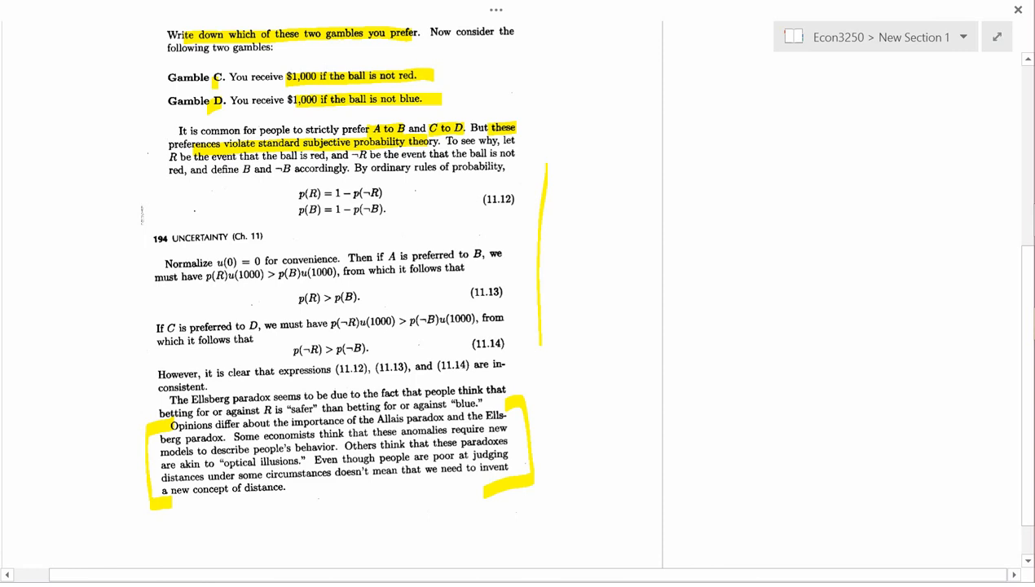
Write 'Hal Varian' beside the bracketed paragraph, then scroll back to the Ellsberg heading.
type("Hal Varian")
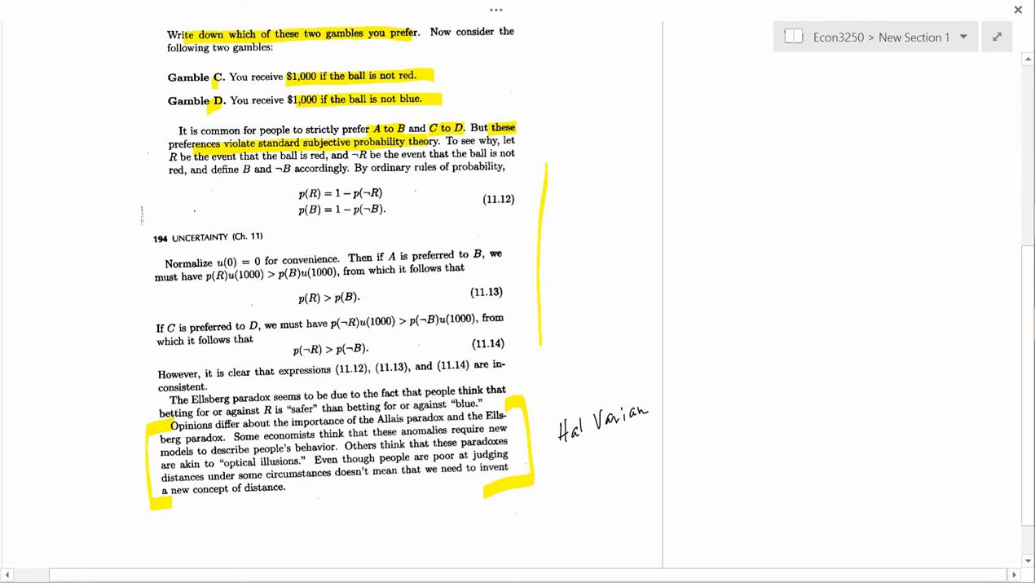
scroll("up", 3)
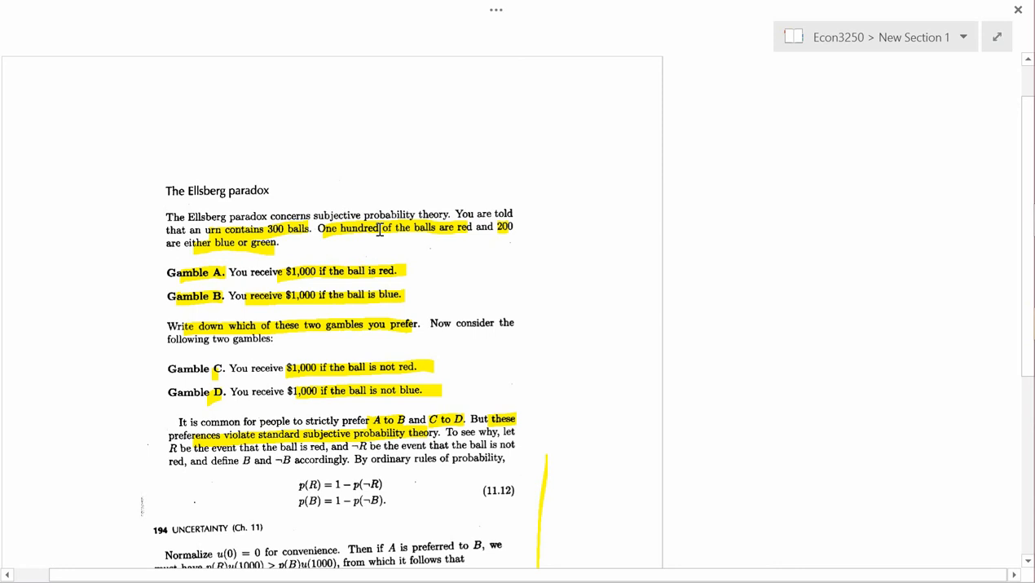
mouse_move(227, 194)
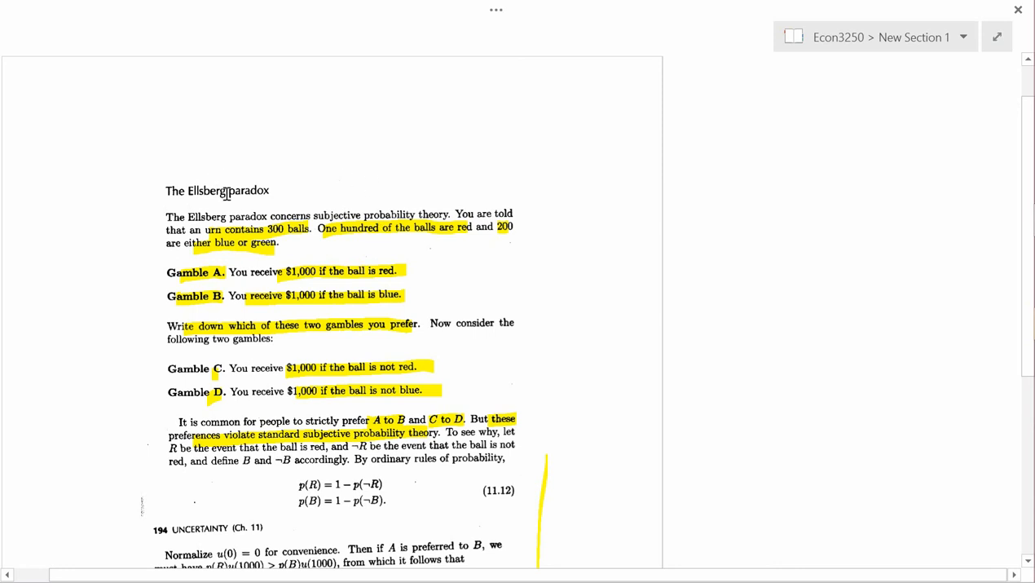
mouse_move(970, 143)
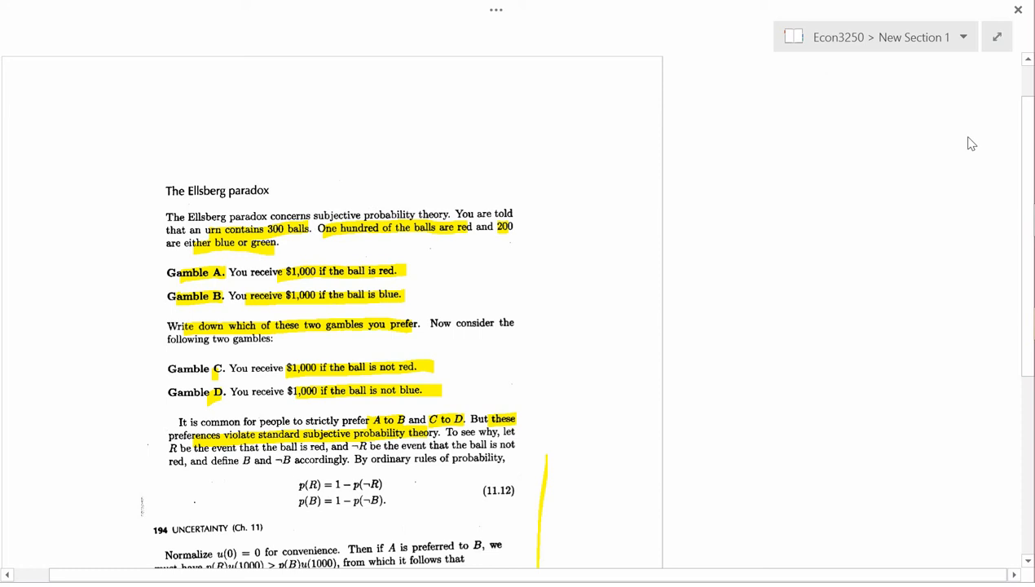
mouse_move(1018, 10)
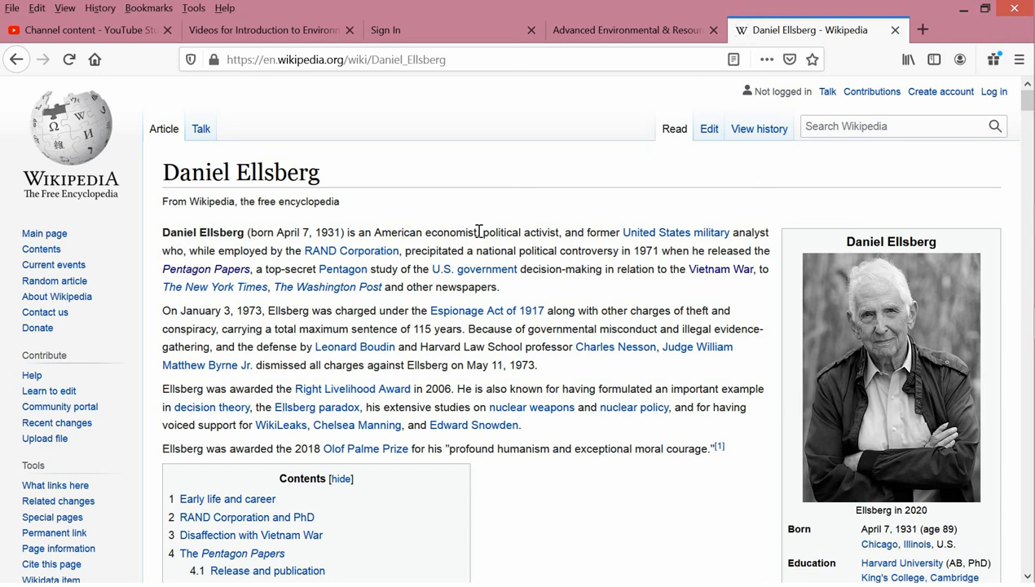
mouse_move(623, 247)
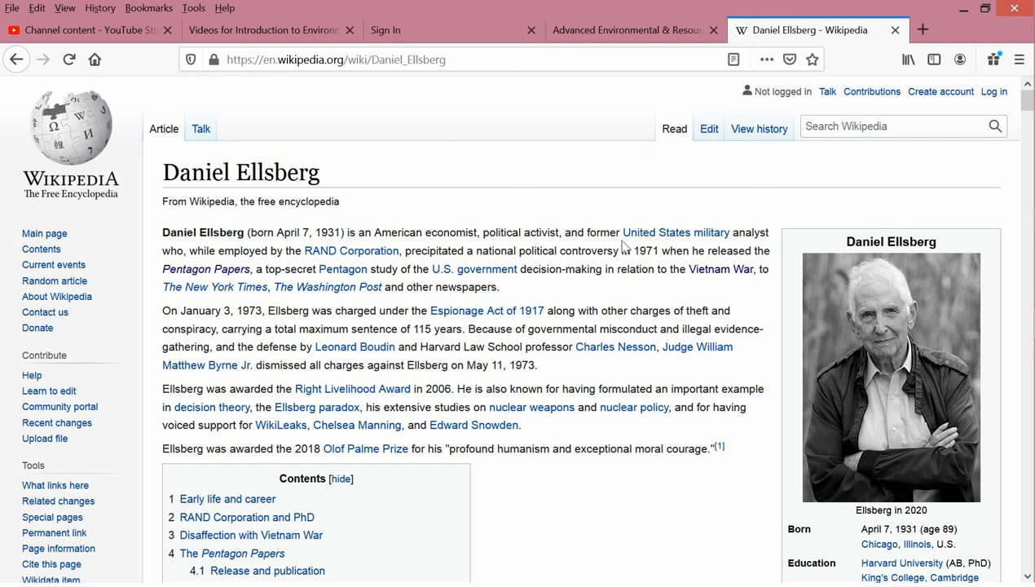
mouse_move(675, 232)
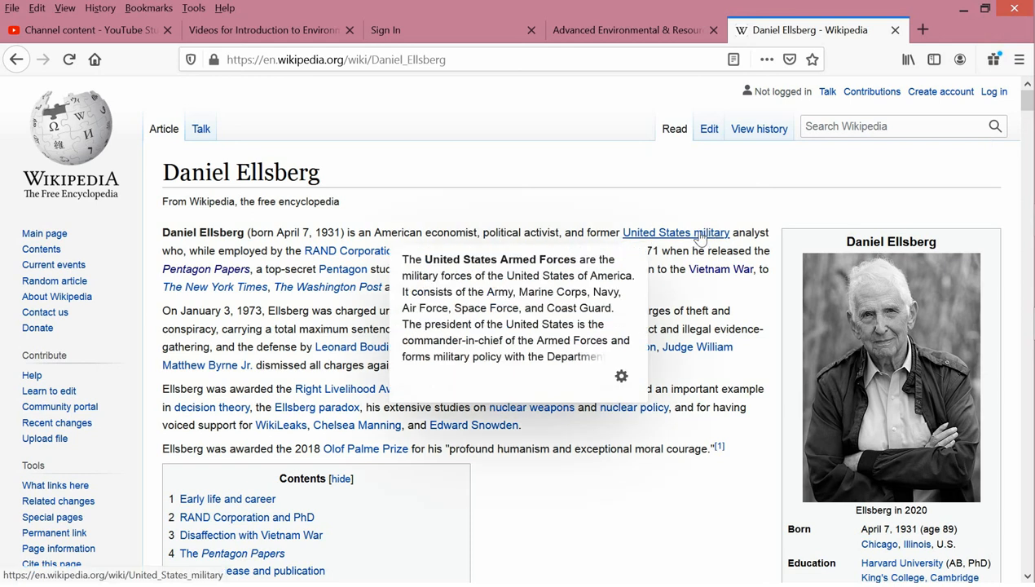
mouse_move(485, 245)
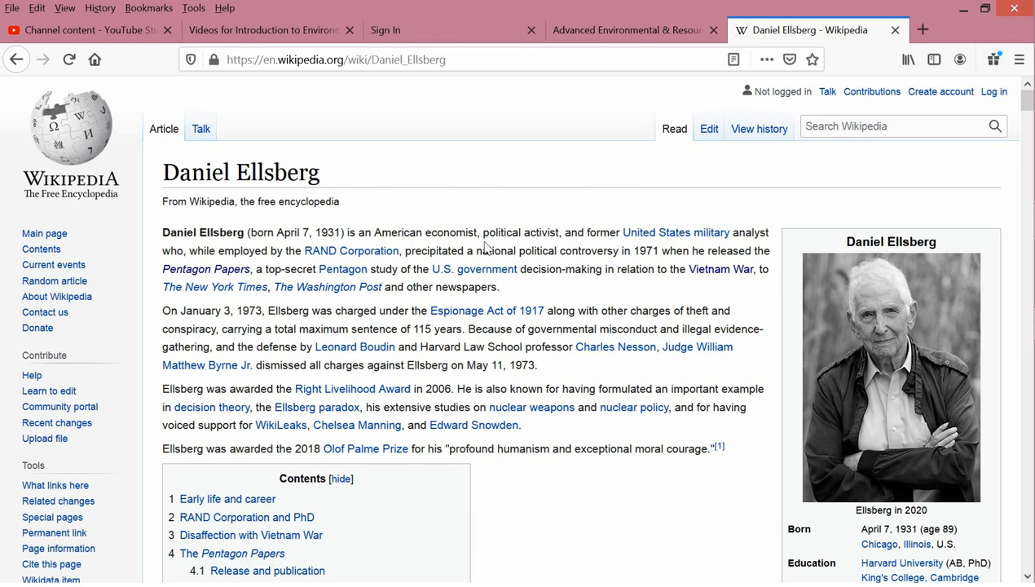
mouse_move(343, 269)
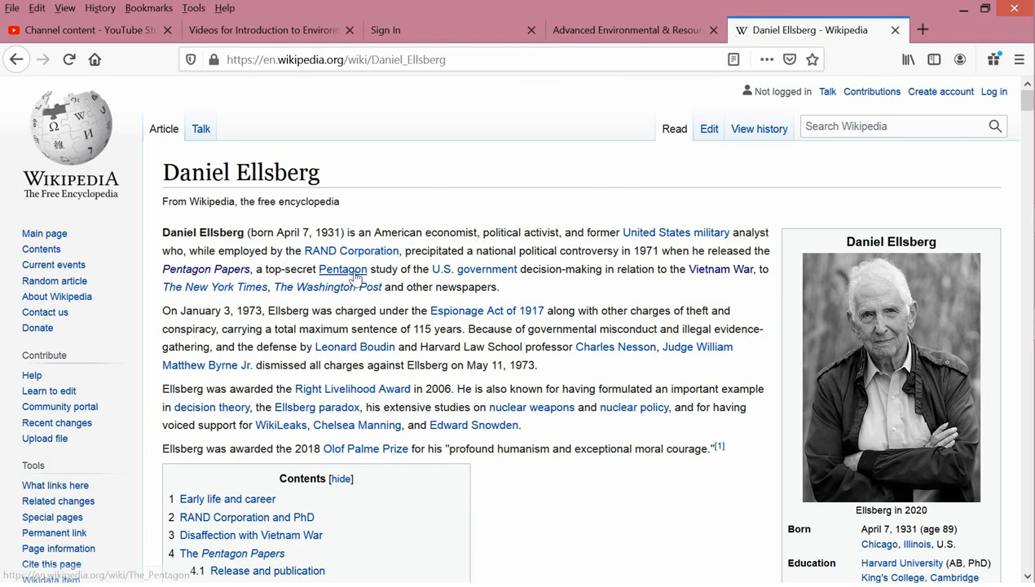
mouse_move(500, 281)
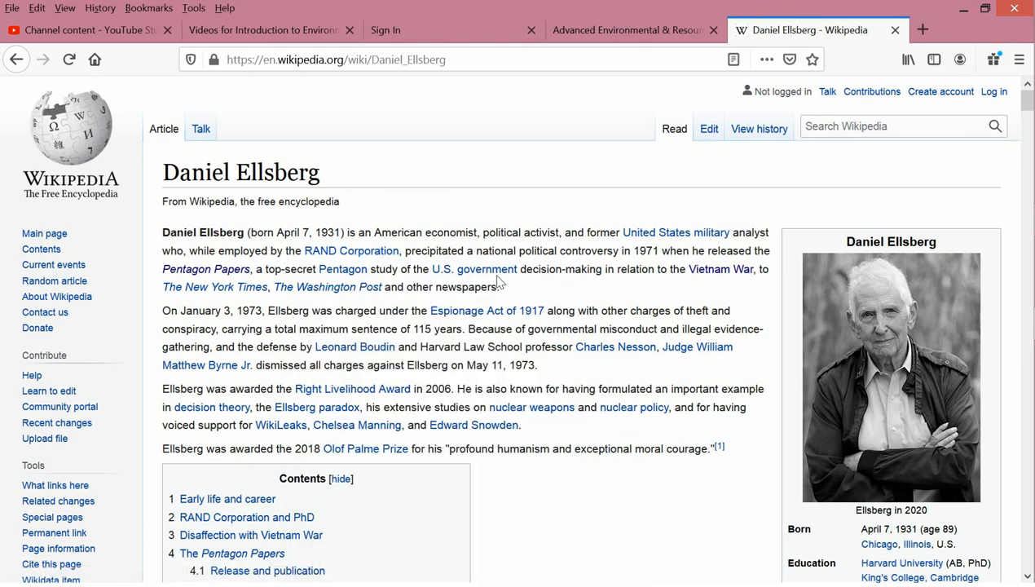
mouse_move(720, 269)
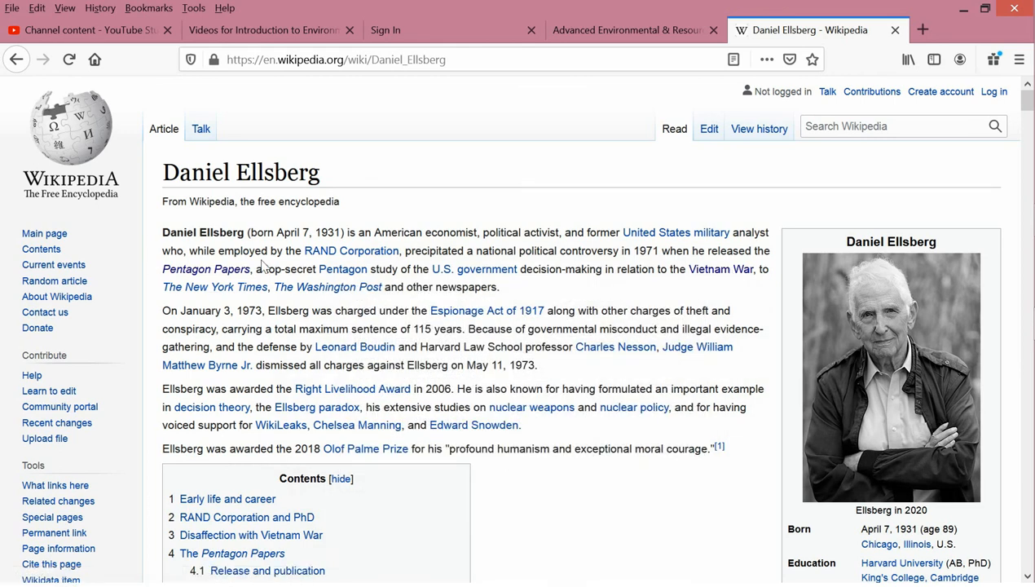
mouse_move(221, 283)
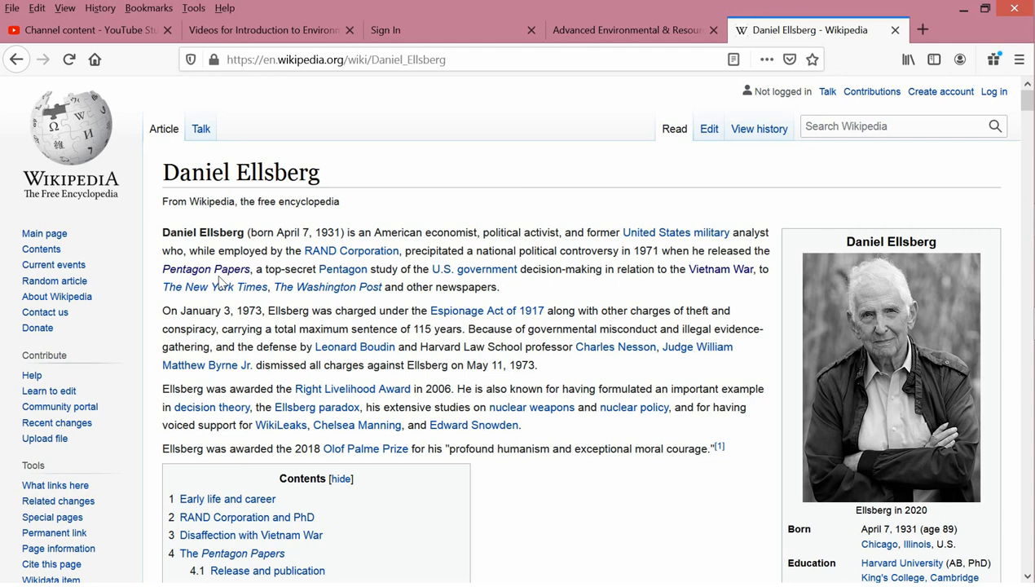
mouse_move(202, 286)
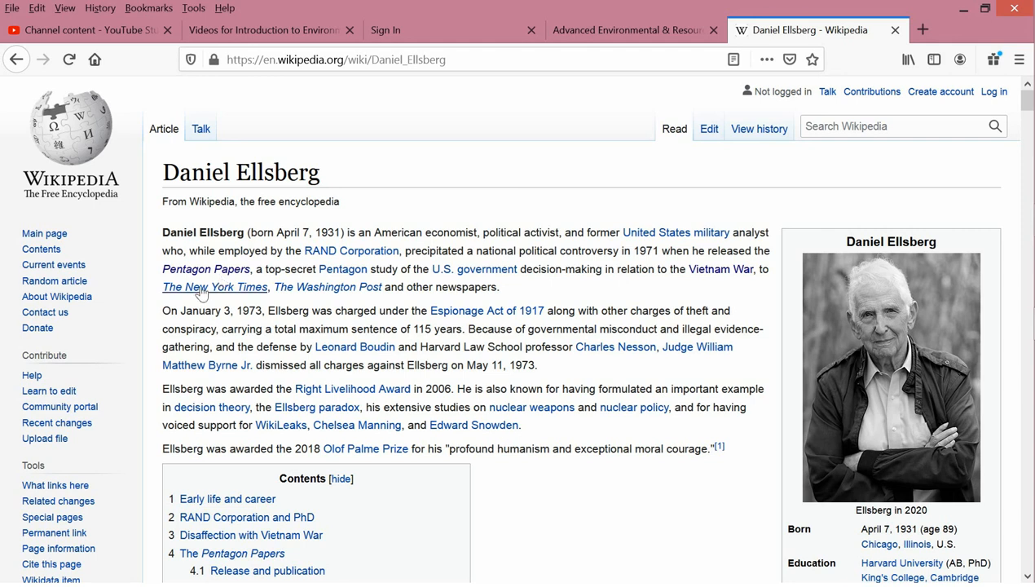
mouse_move(453, 303)
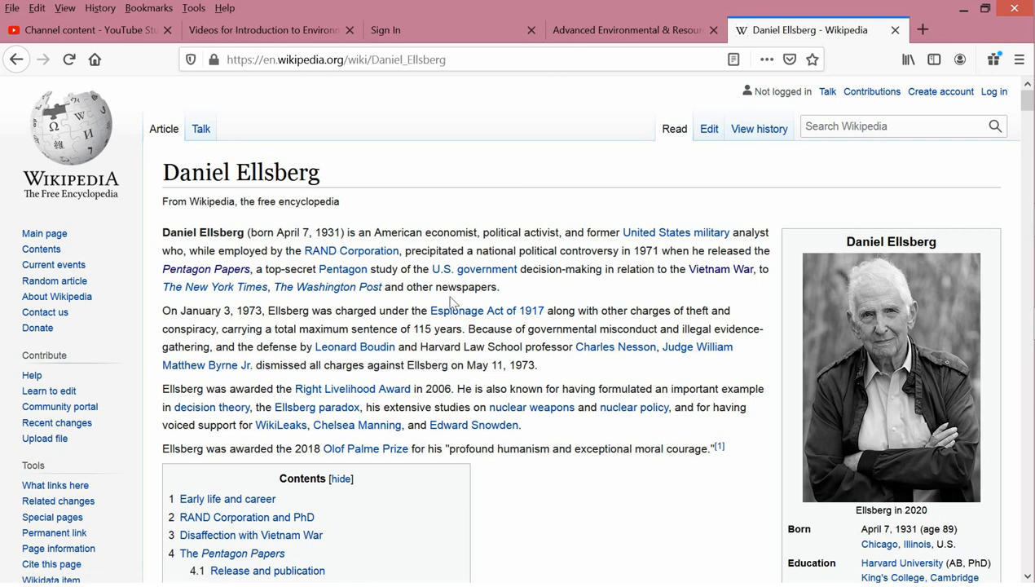
mouse_move(364, 314)
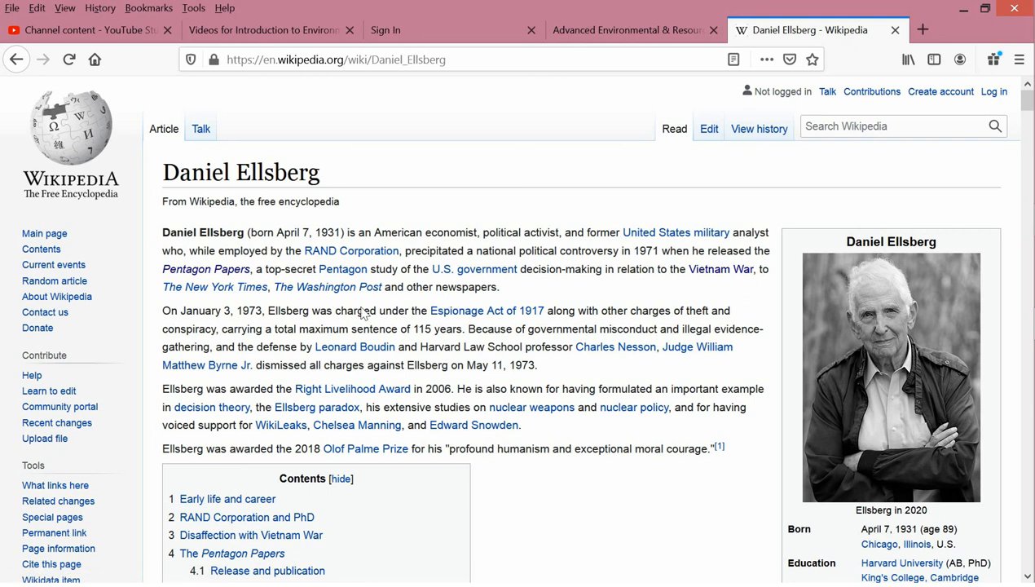
mouse_move(466, 310)
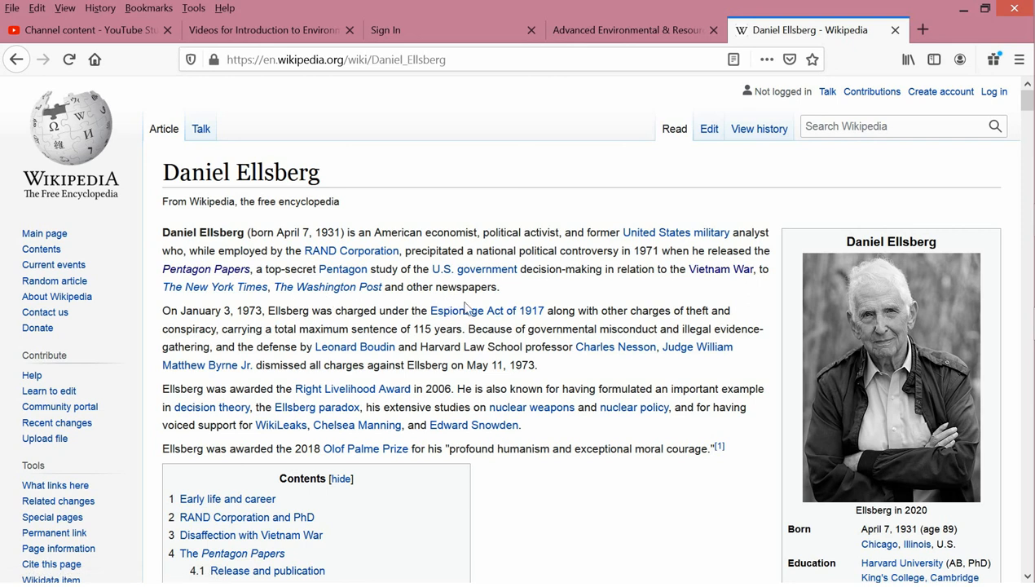
mouse_move(595, 306)
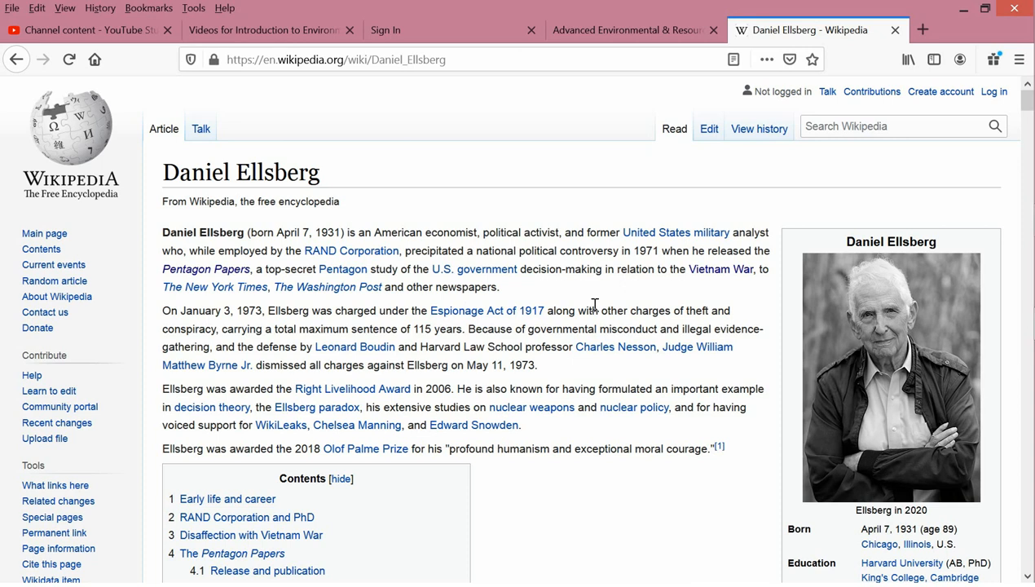
mouse_move(483, 333)
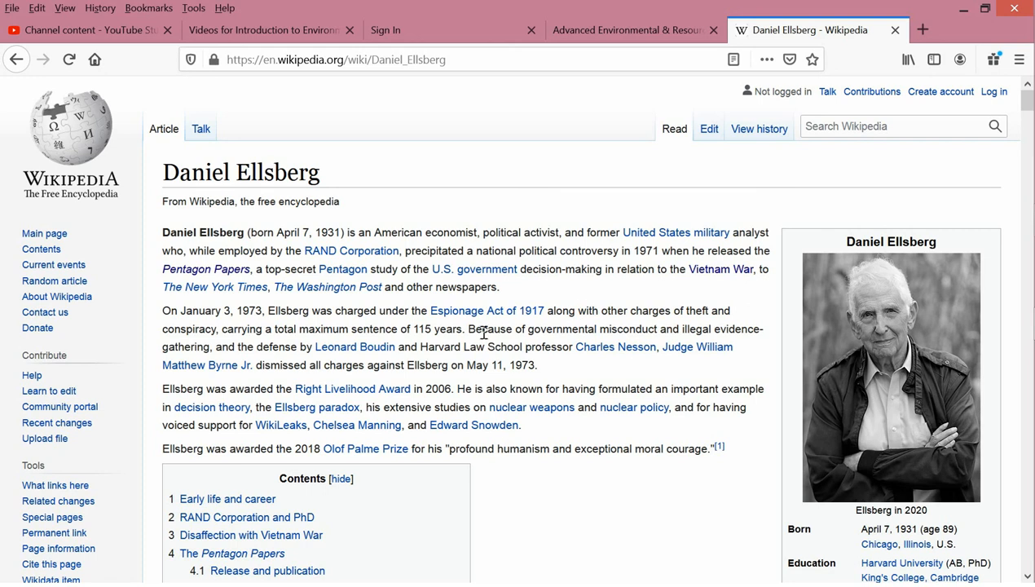
mouse_move(490, 348)
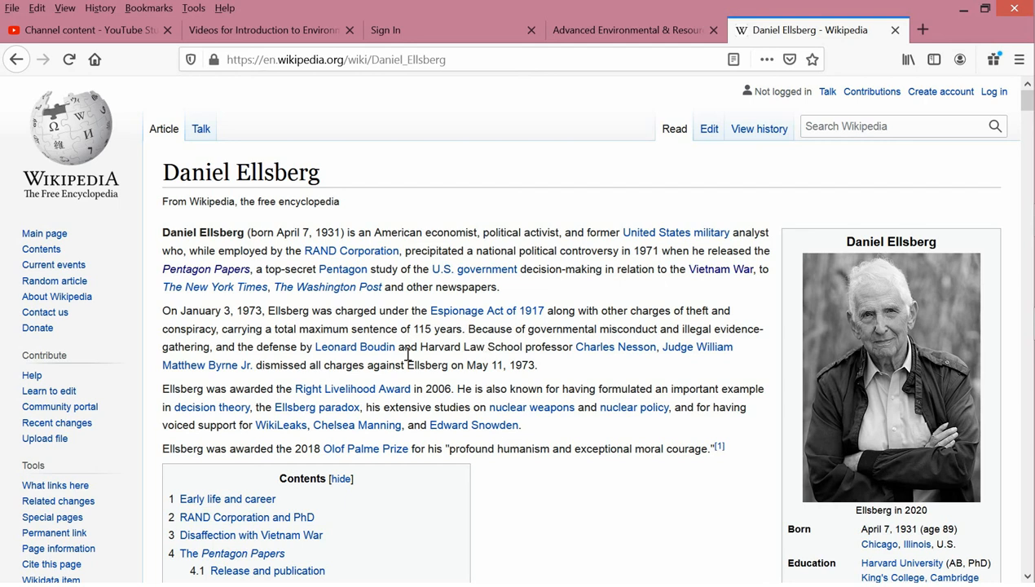
mouse_move(285, 405)
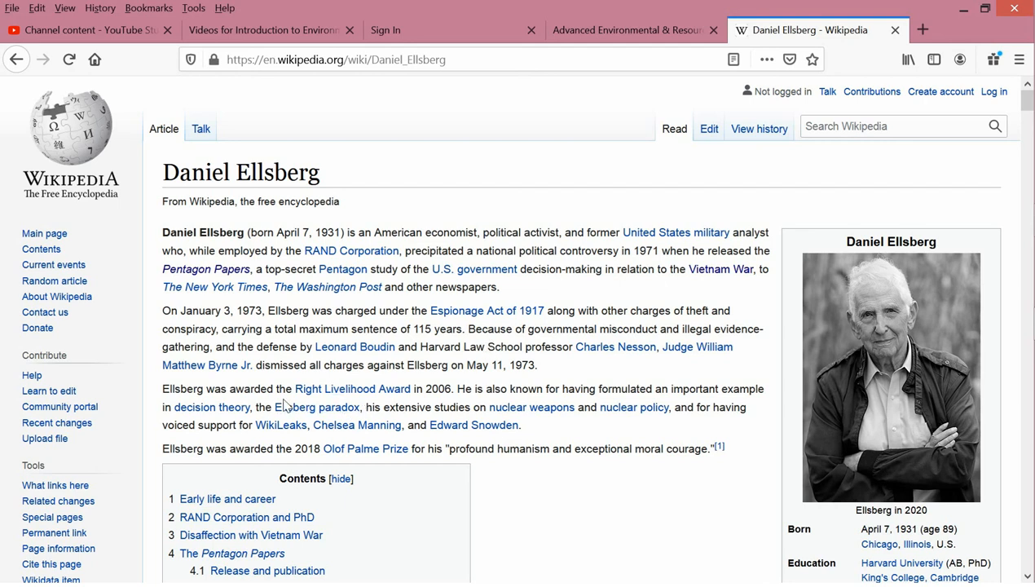
mouse_move(316, 406)
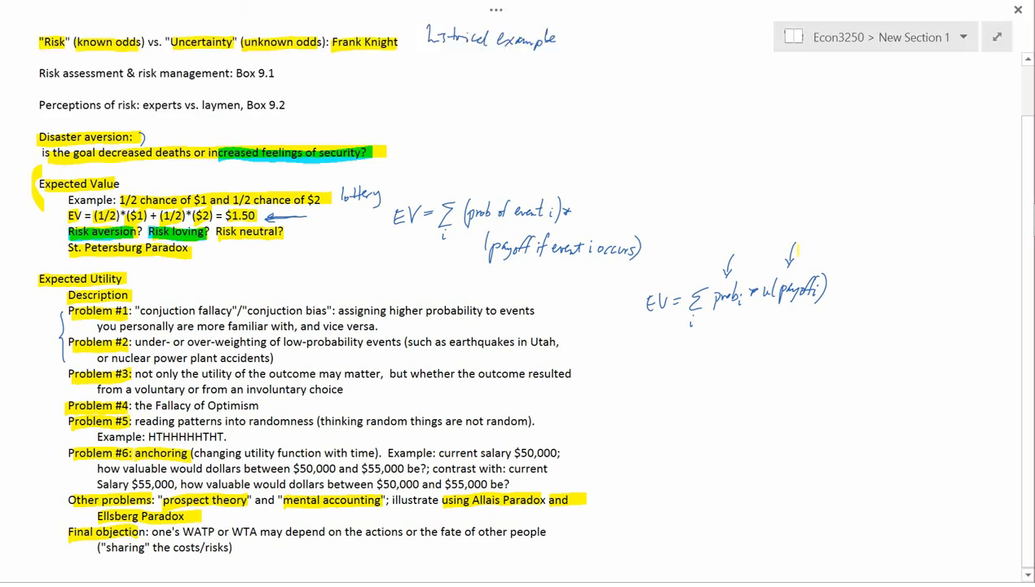
Highlight a remaining key phrase and the u term in the handwritten utility formula.
left_click_drag(795, 236, 789, 277)
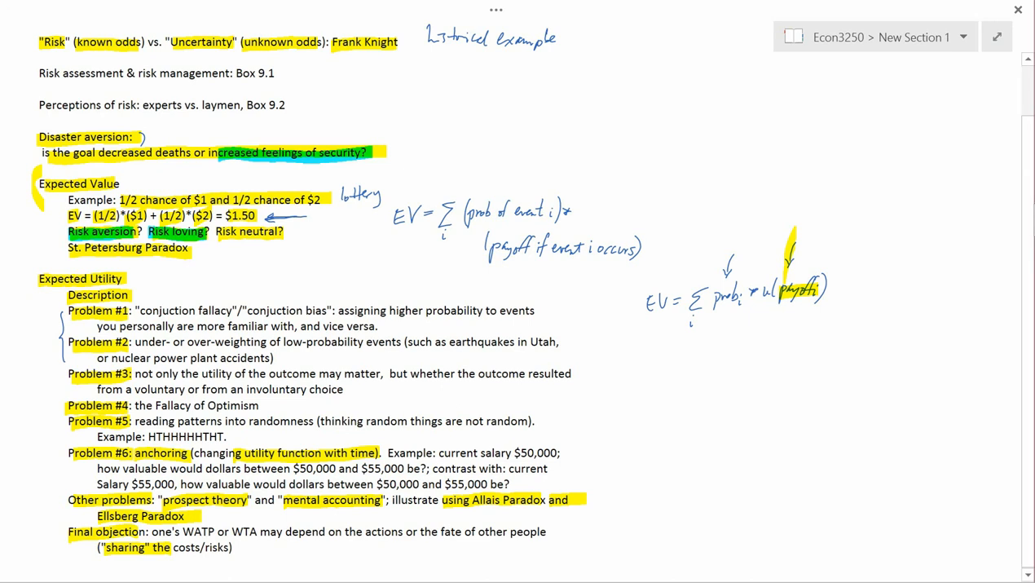
left_click_drag(758, 281, 757, 334)
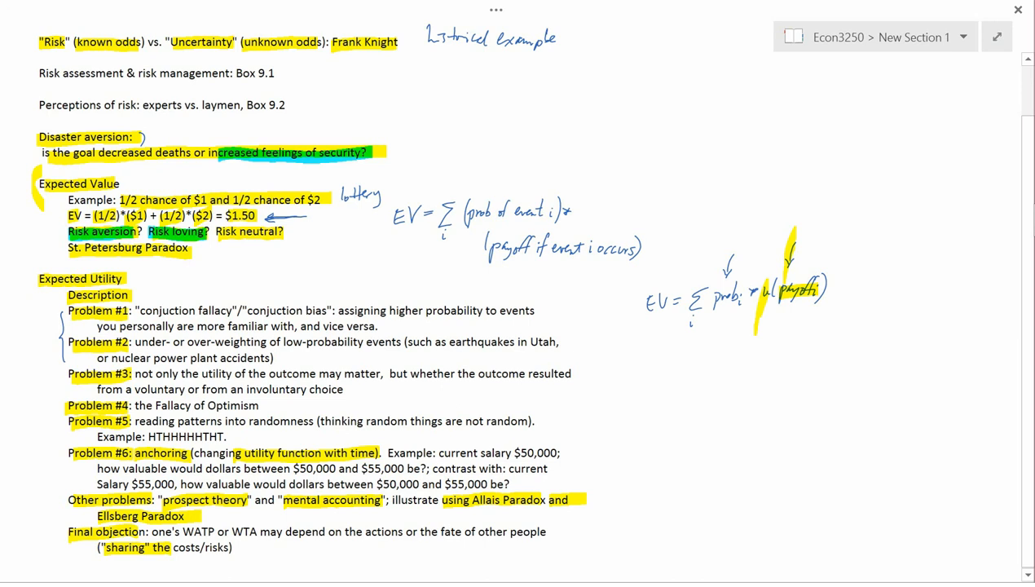